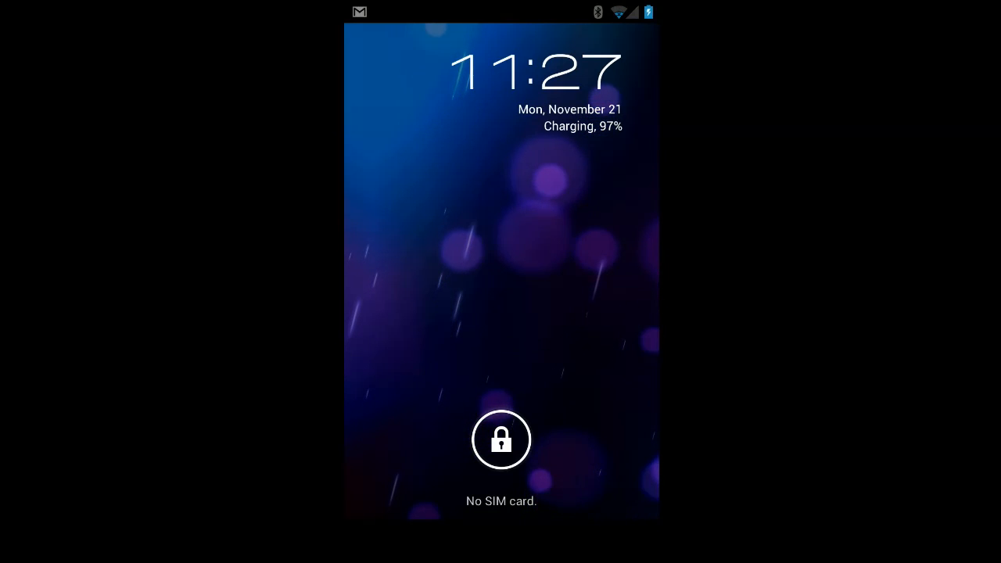
Slide the lock ring to unlock, then open the Apps list from the home screen.
left_click(501, 439)
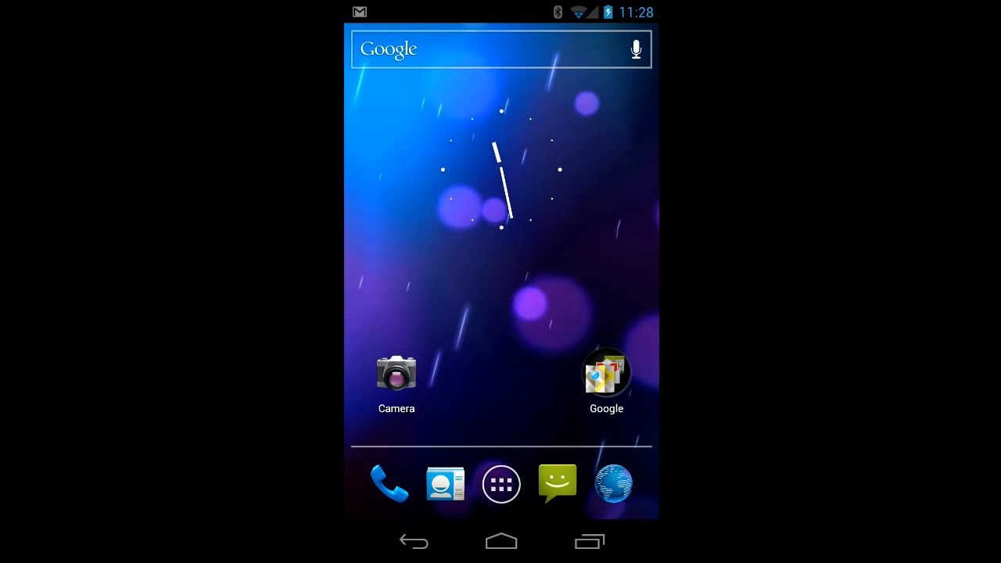
left_click(500, 482)
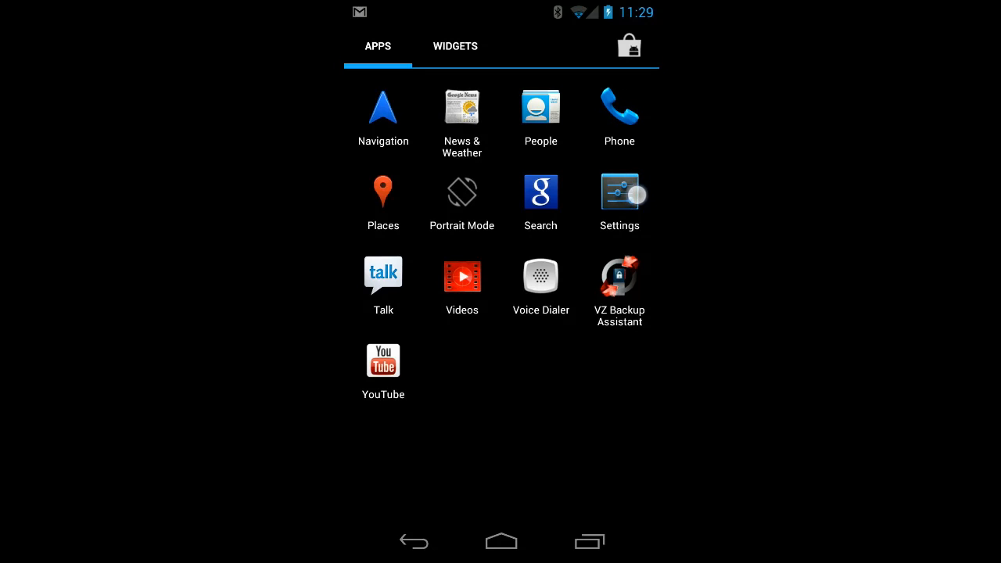
Explore an item in the Apps tab, then press Home to return home.
left_click(619, 193)
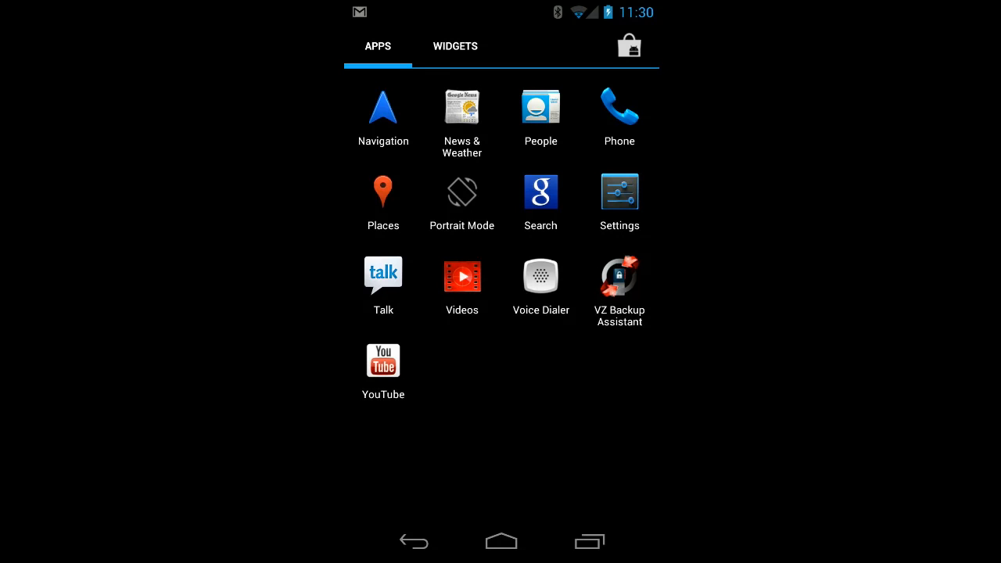
left_click(500, 541)
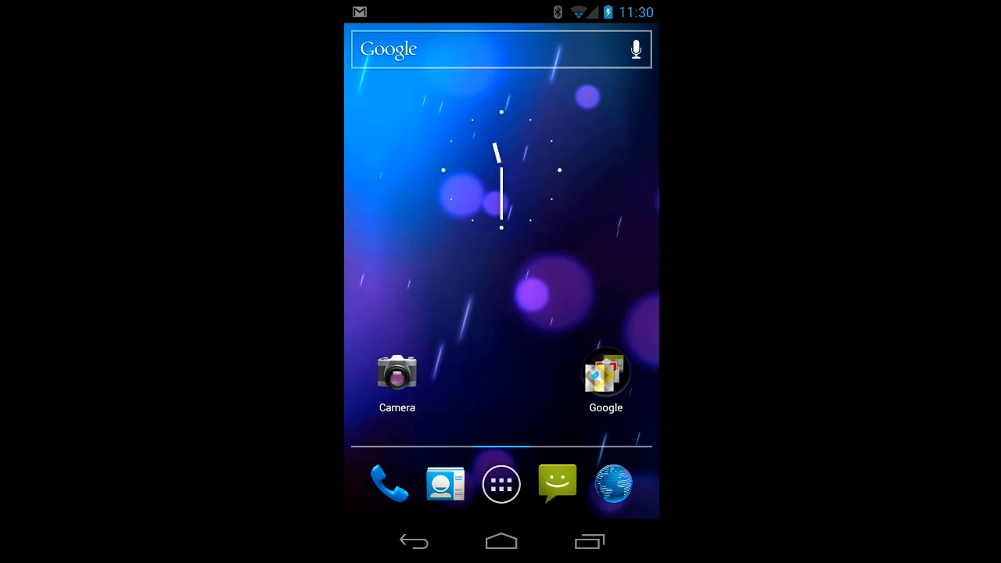